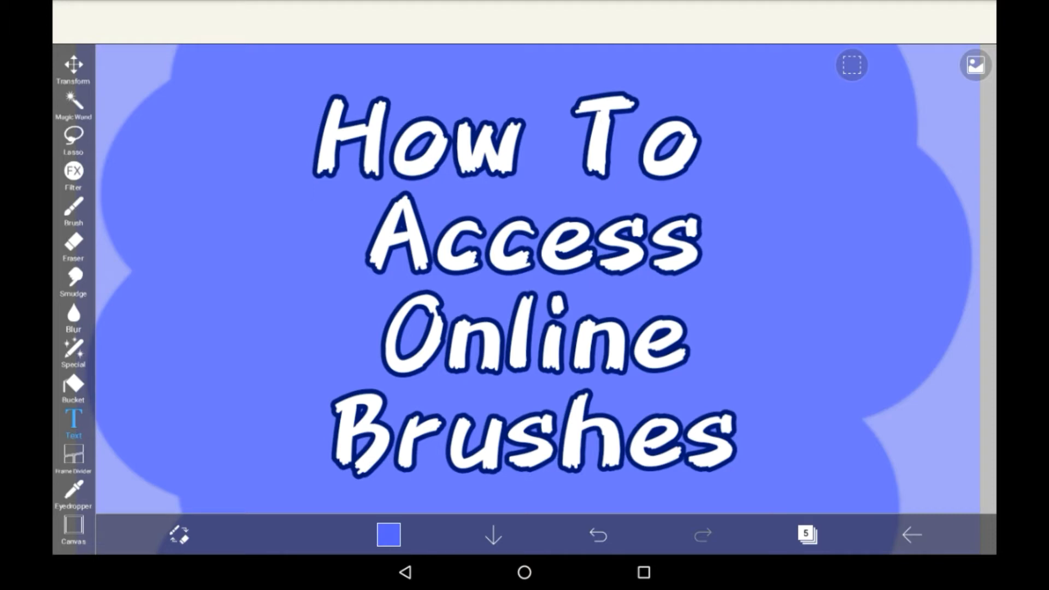
Step: Select the Brush tool and thin the brush down to about 57 px
click(74, 210)
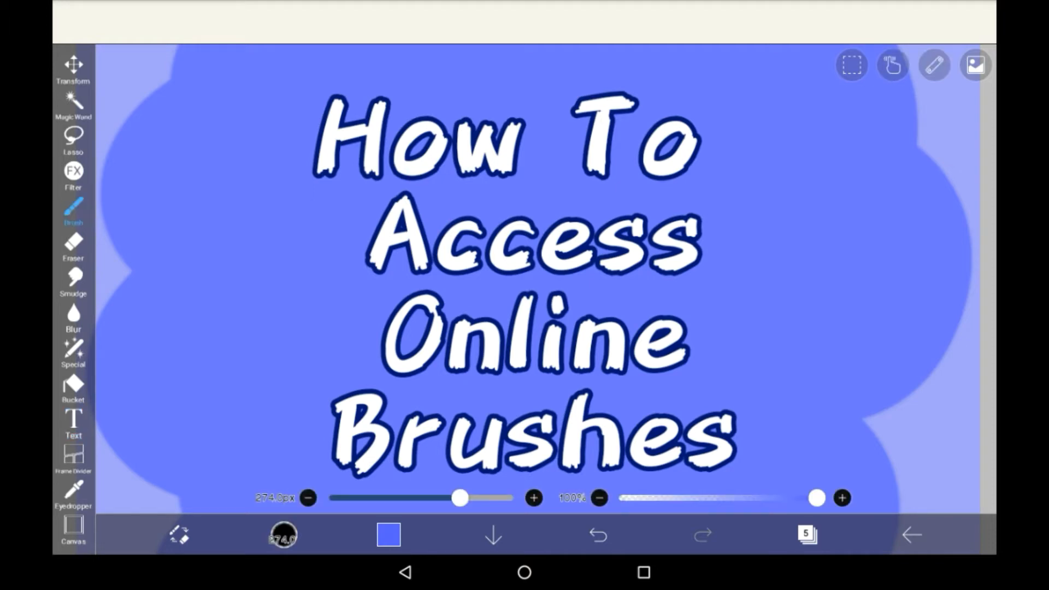
drag(457, 498, 351, 499)
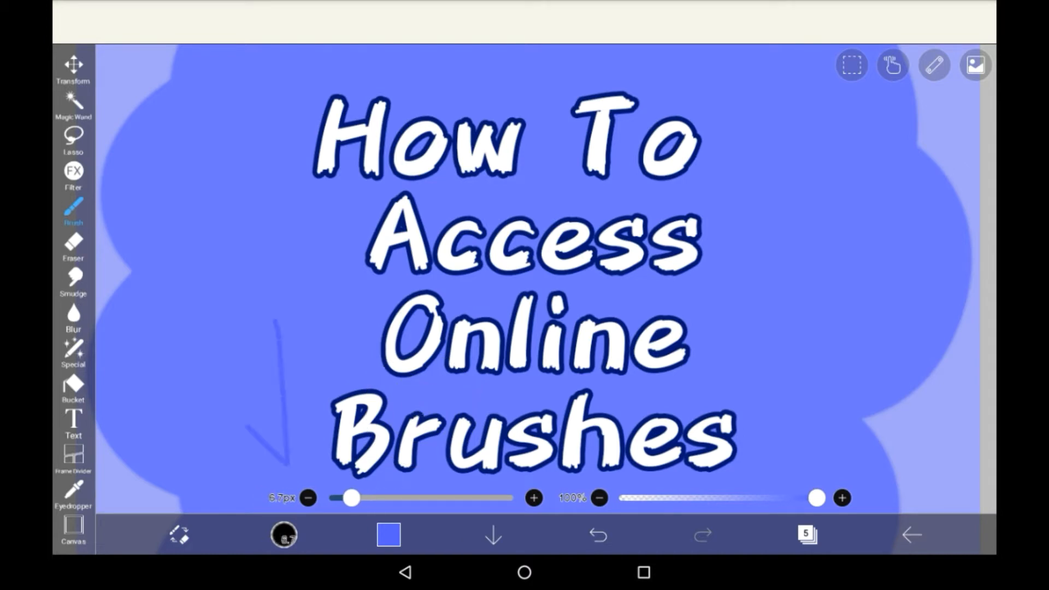
click(74, 213)
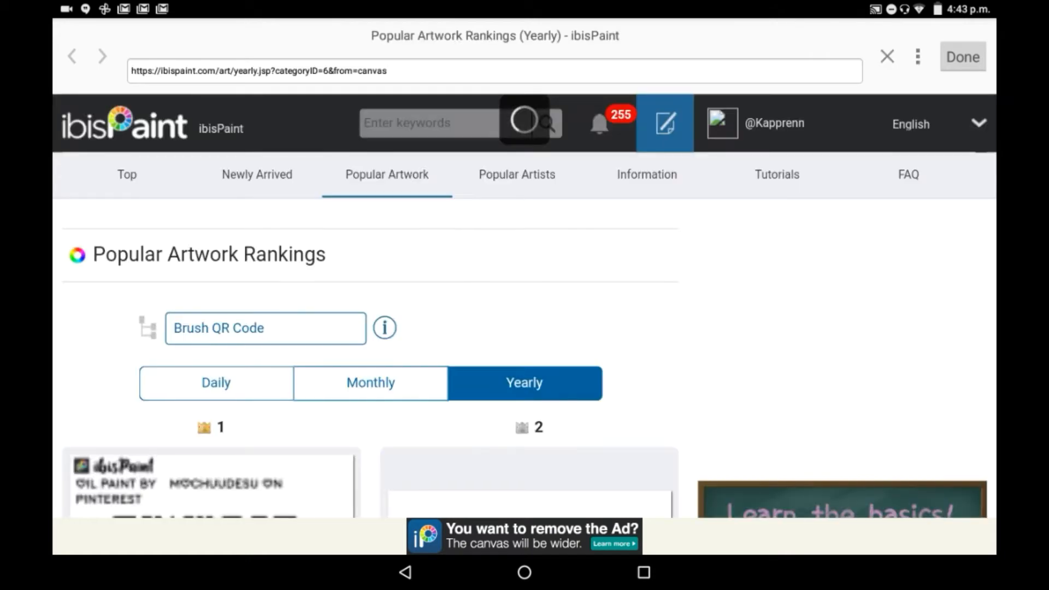
Step: Install the 桜ブラシ brush from its page and confirm the Import Completed dialog
scroll(down, 3)
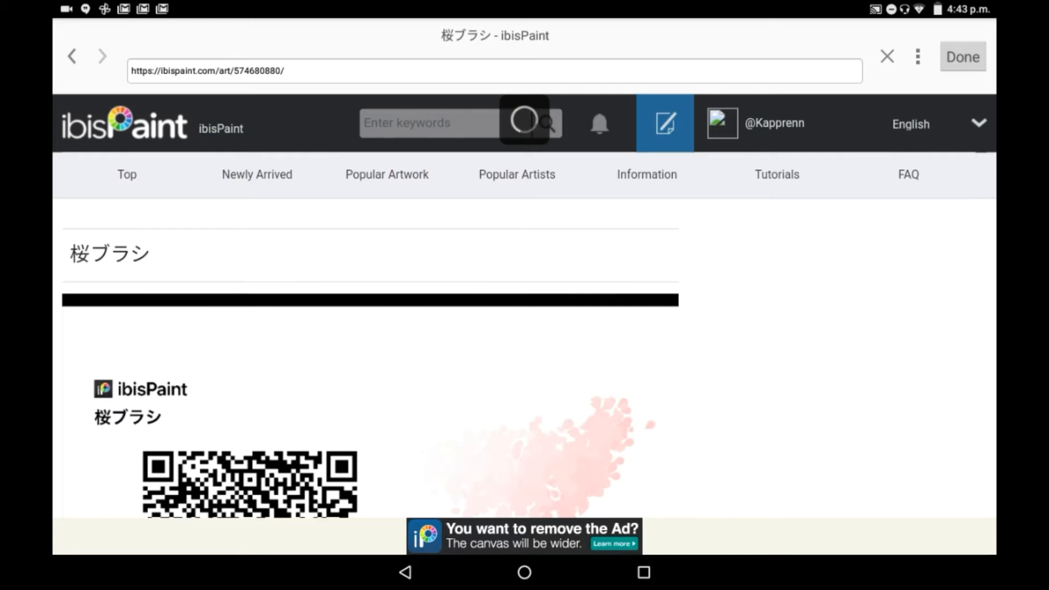
scroll(down, 3)
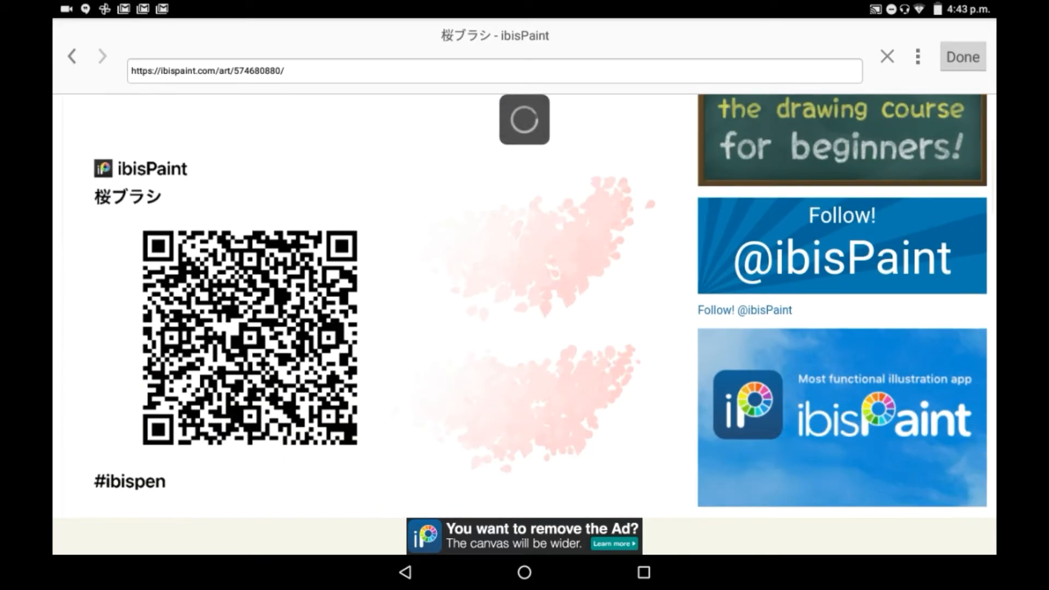
scroll(down, 3)
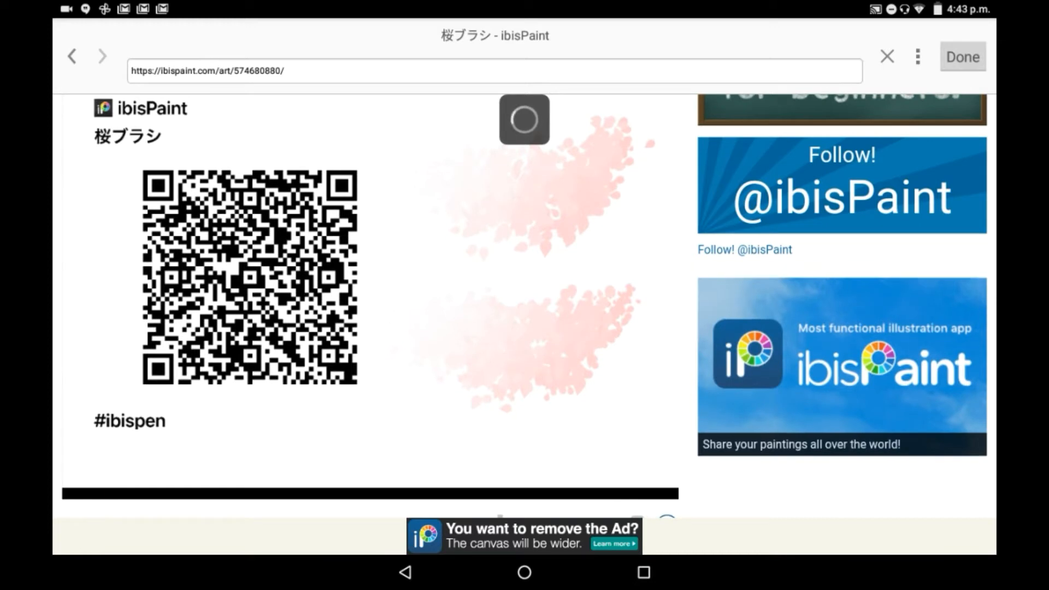
scroll(down, 3)
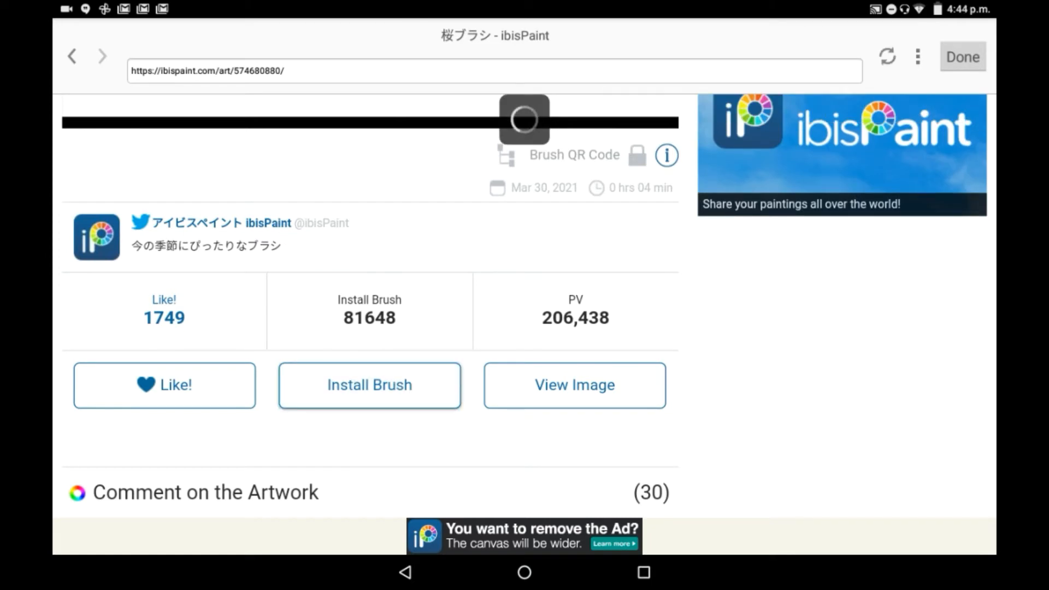
click(369, 385)
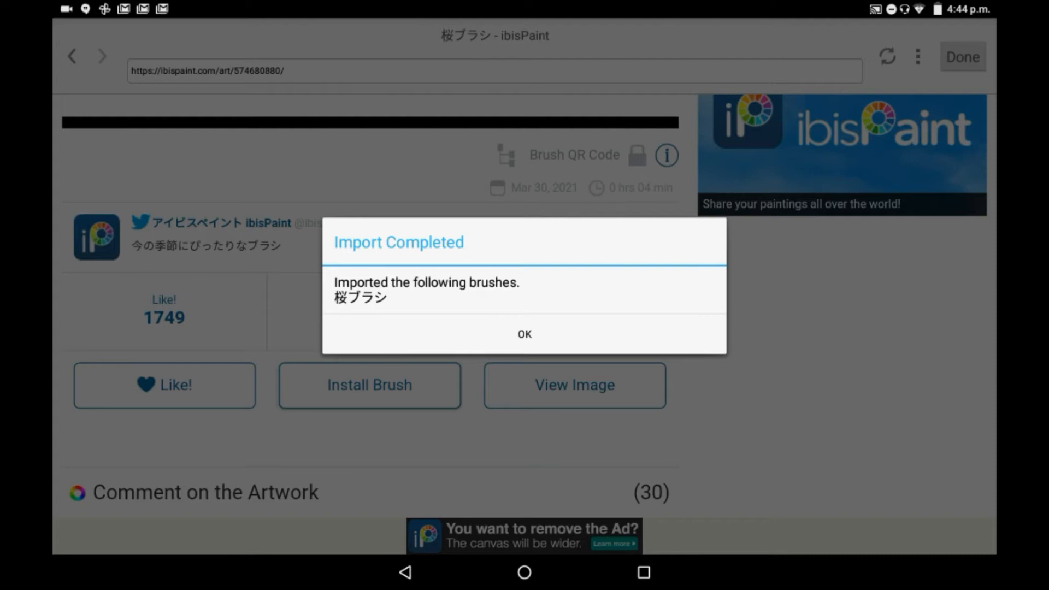
click(523, 335)
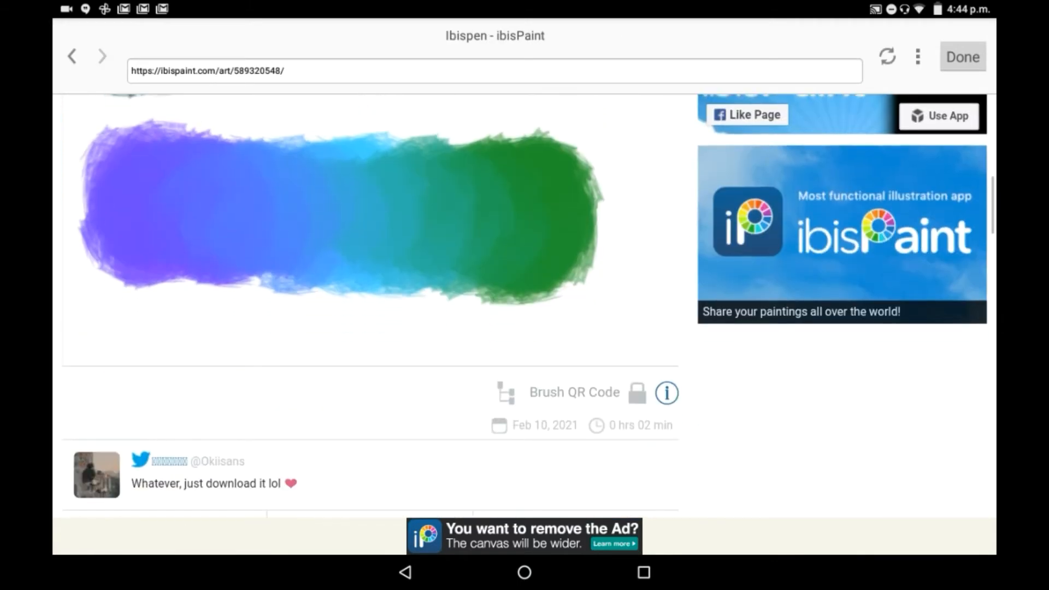
Step: Install the Ibispen page's brush and dismiss the Import Completed message
scroll(down, 3)
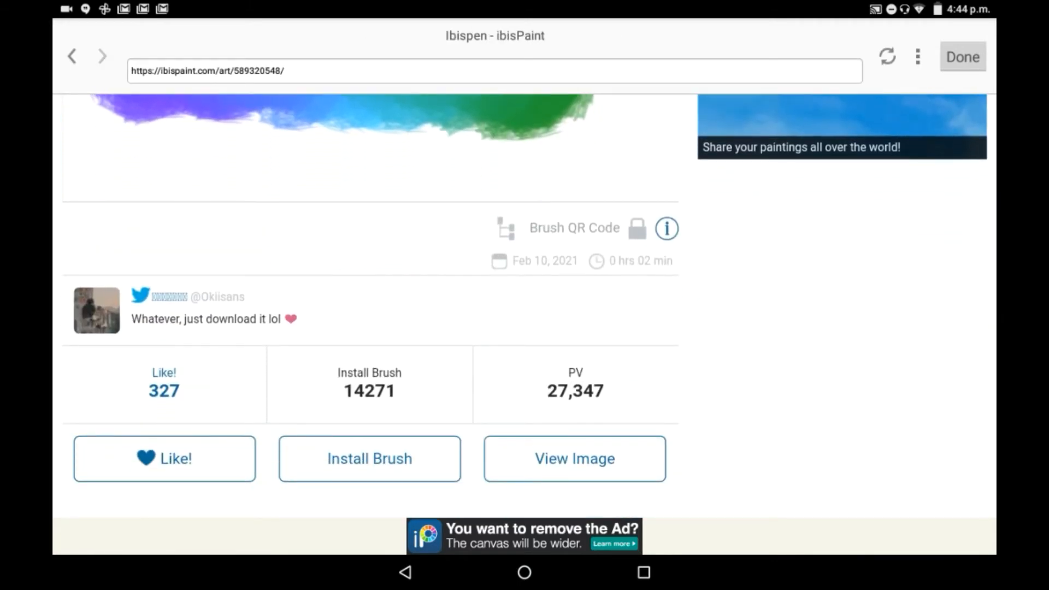
click(368, 458)
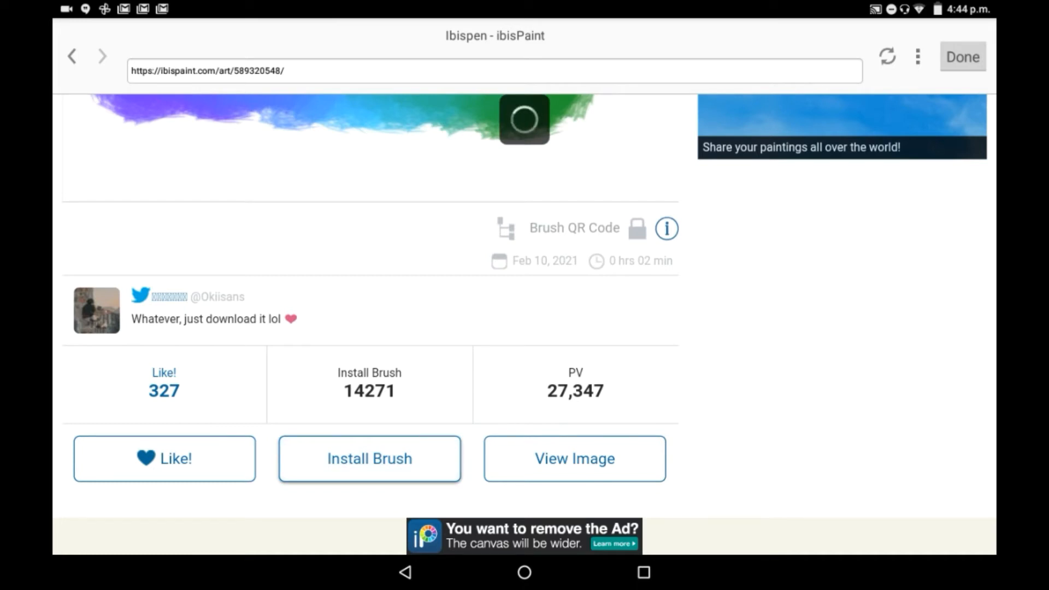
click(368, 458)
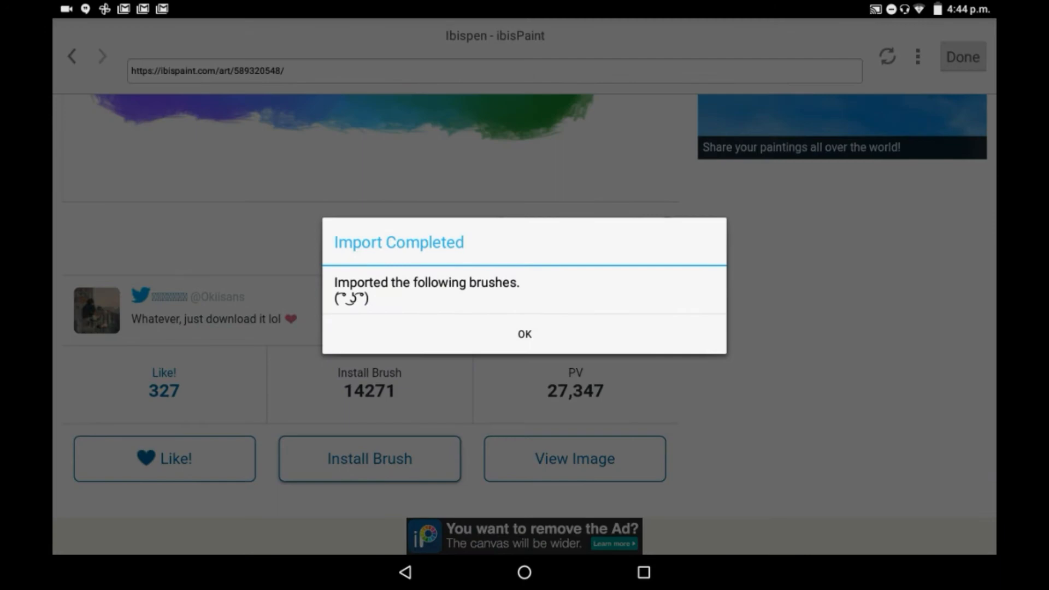
click(523, 335)
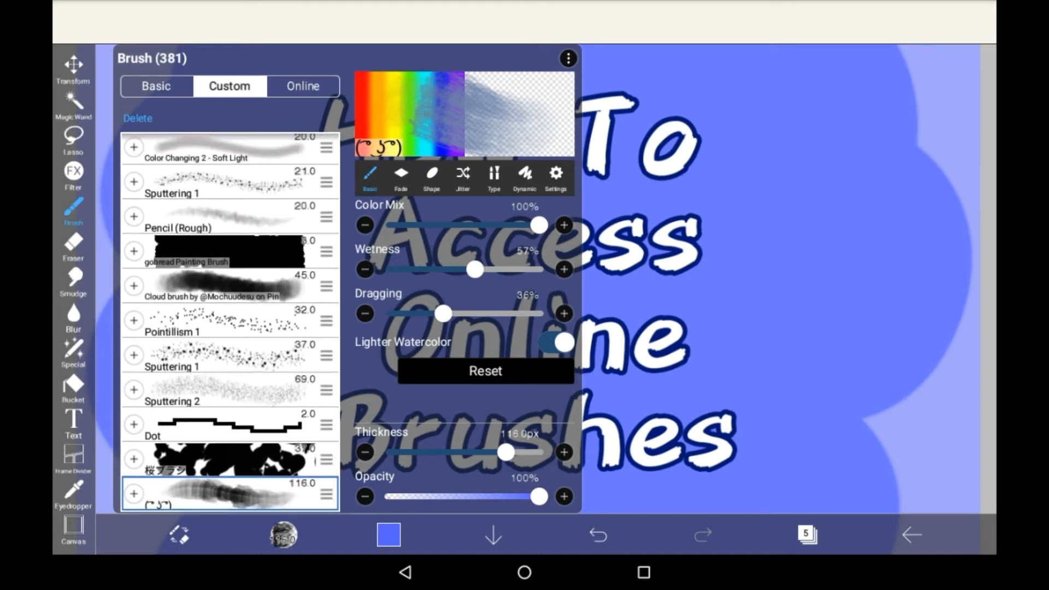
Step: Pick a newly installed Custom brush and paint light-blue and pink petal strokes
click(227, 458)
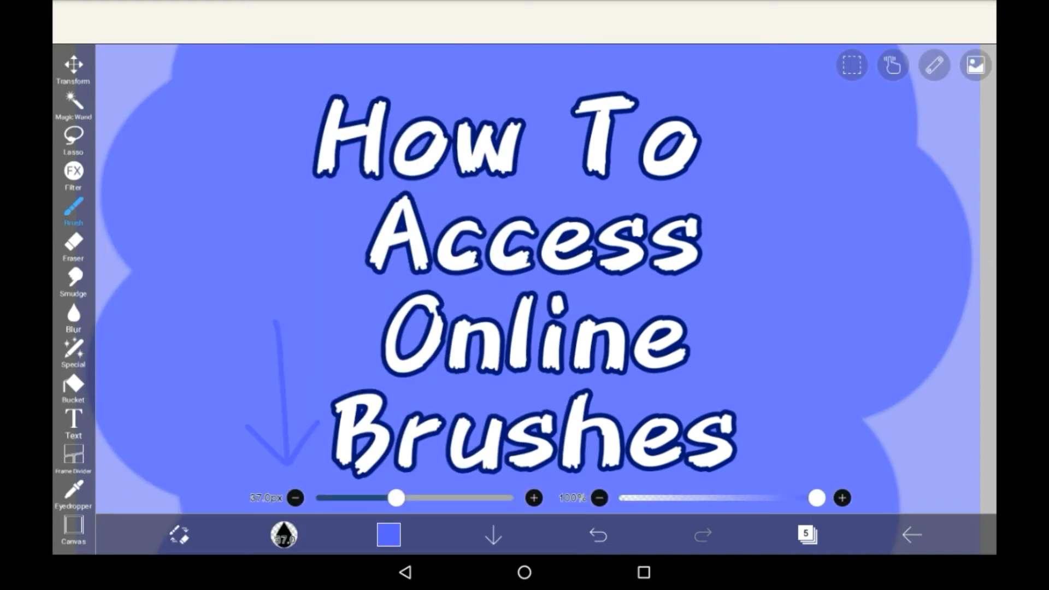
click(389, 534)
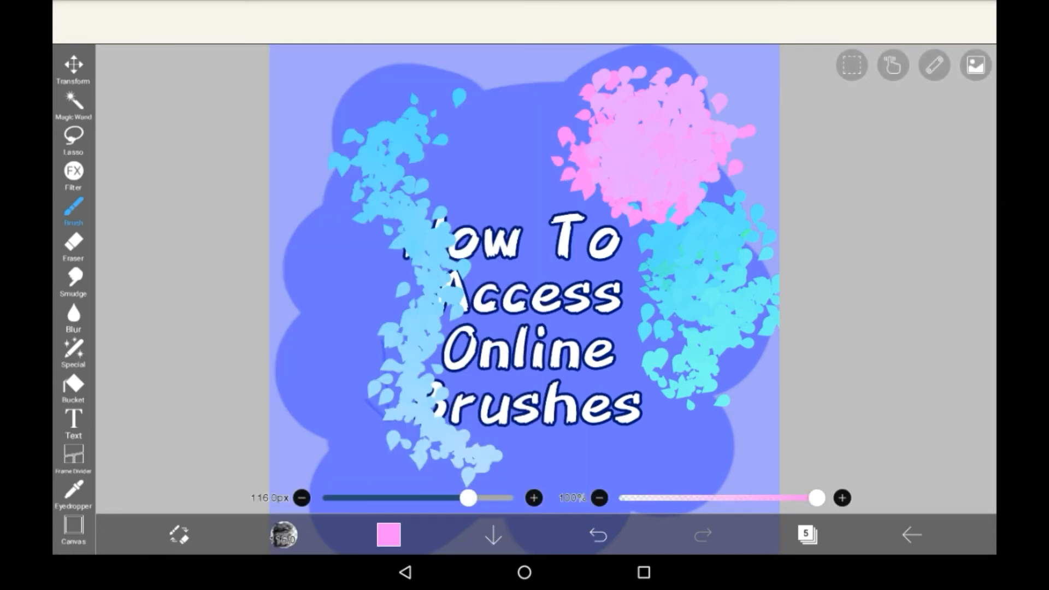
Step: Paint rough-textured pink strokes with the 116 px emoticon brush on the canvas's left
click(415, 305)
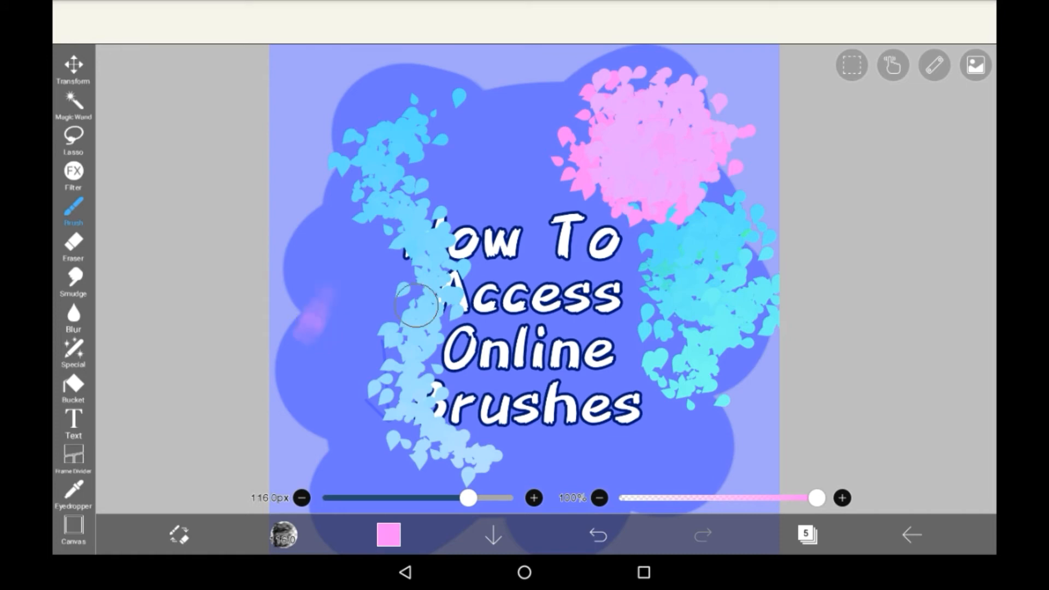
drag(422, 308, 294, 382)
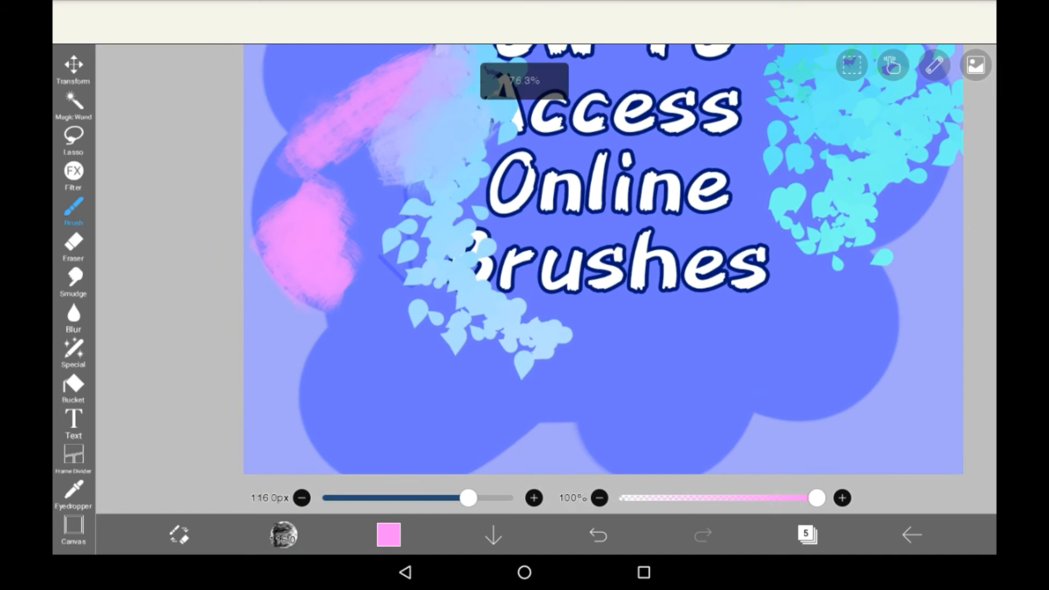
click(589, 415)
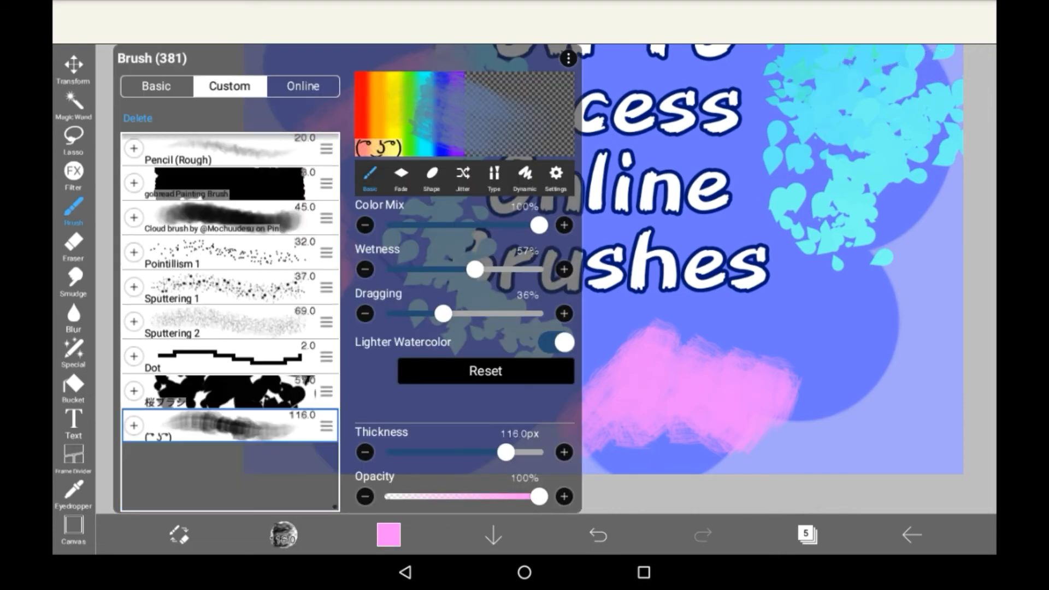
Step: Scroll the Custom list to the emoticon brush and show its Jitter settings
scroll(down, 3)
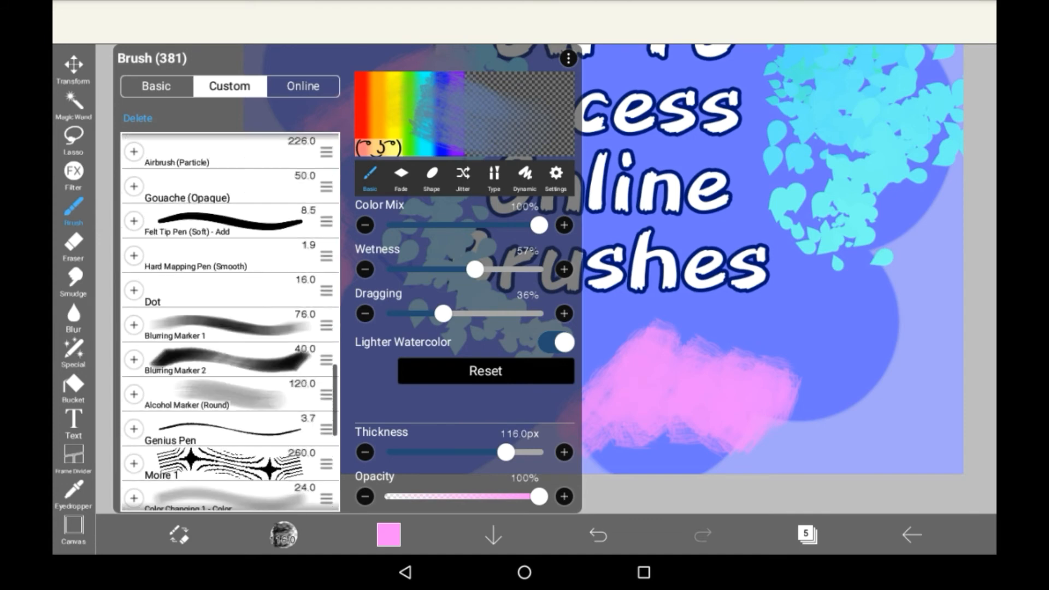
scroll(down, 3)
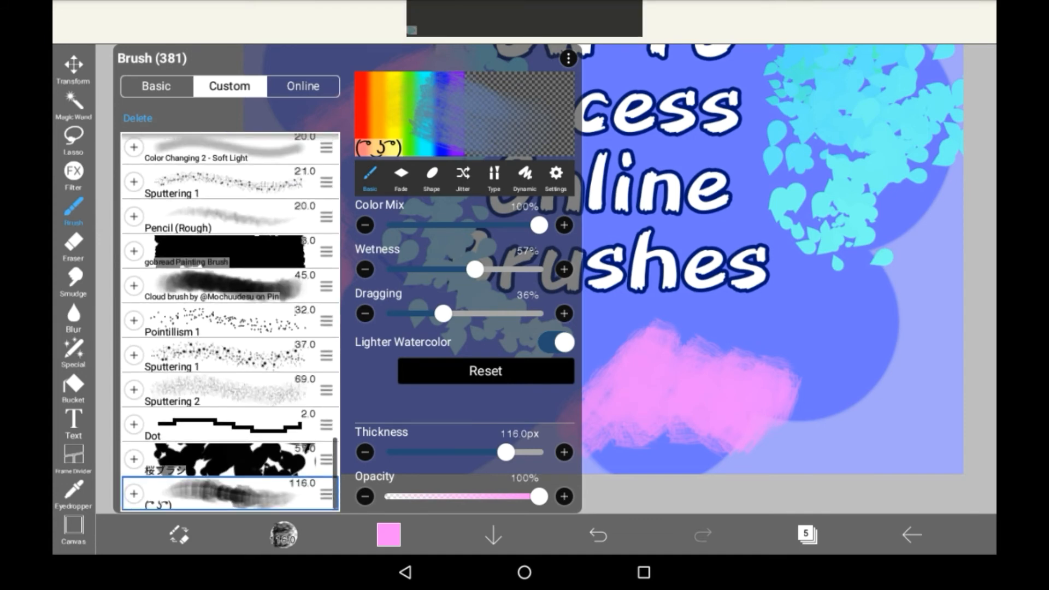
click(462, 176)
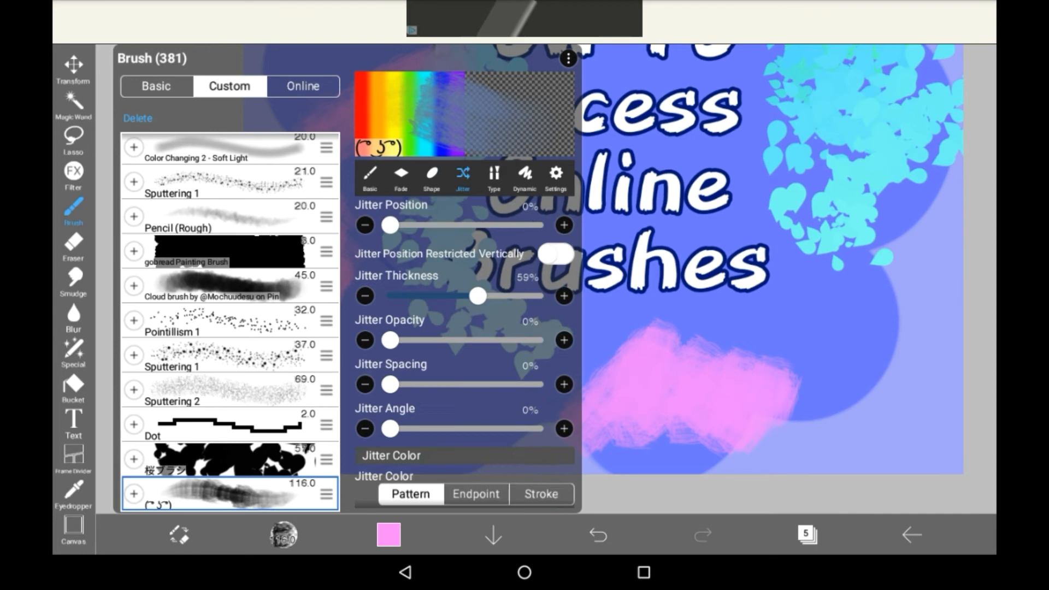
click(368, 175)
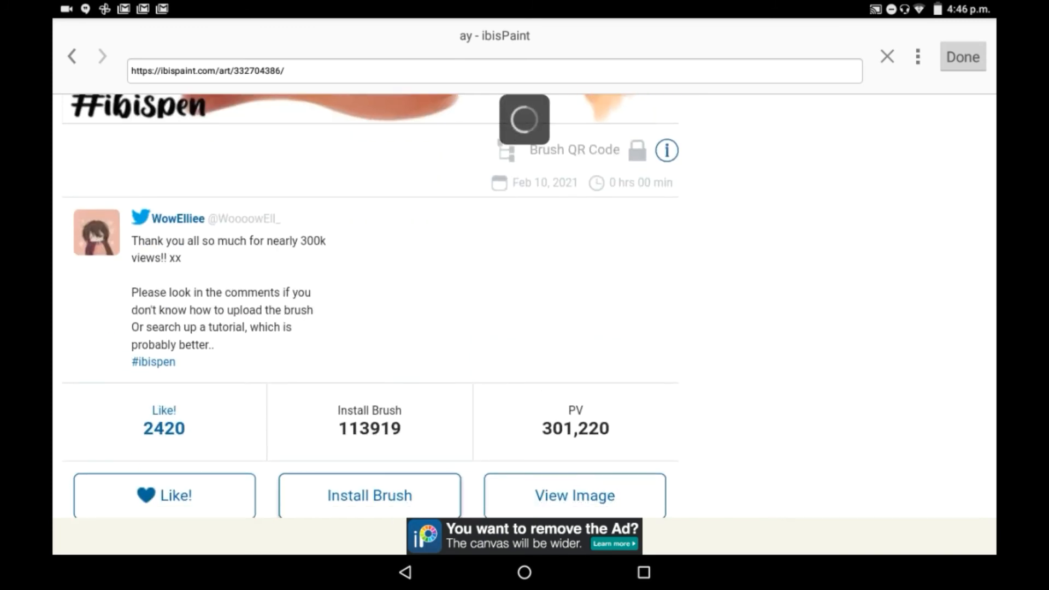
Step: Install the oil paint brush and dismiss the Import Completed message
click(369, 495)
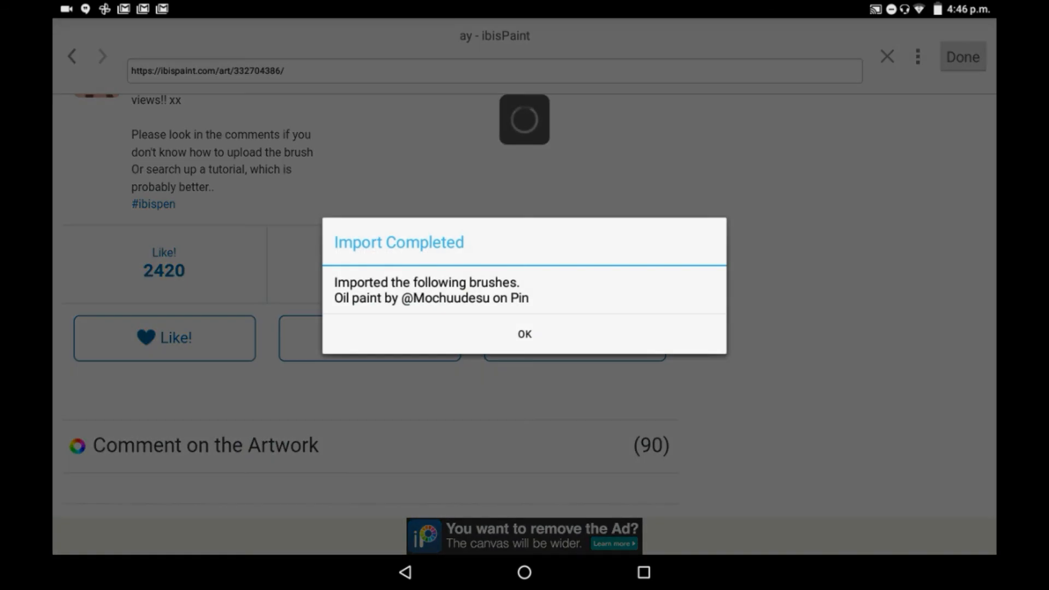
click(523, 334)
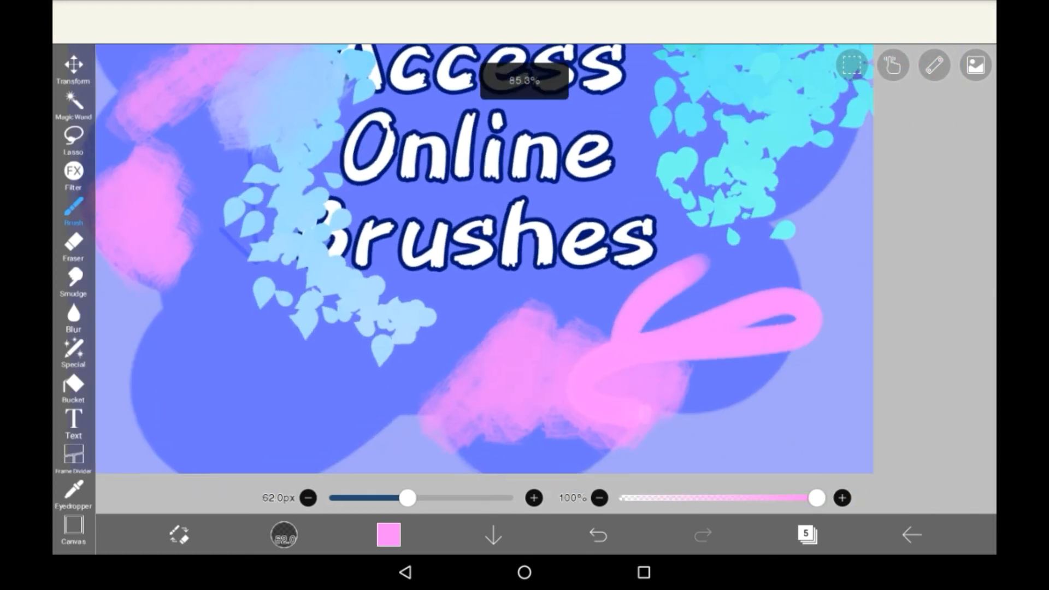
Step: Draw a smooth looping pink stroke at about 62 px over the lower right
click(389, 534)
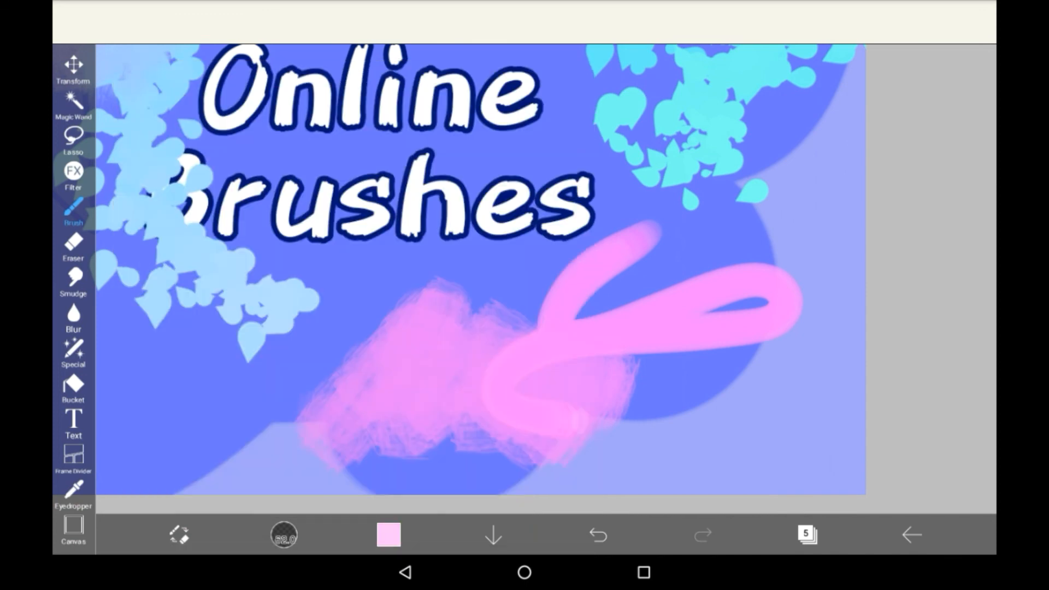
click(73, 207)
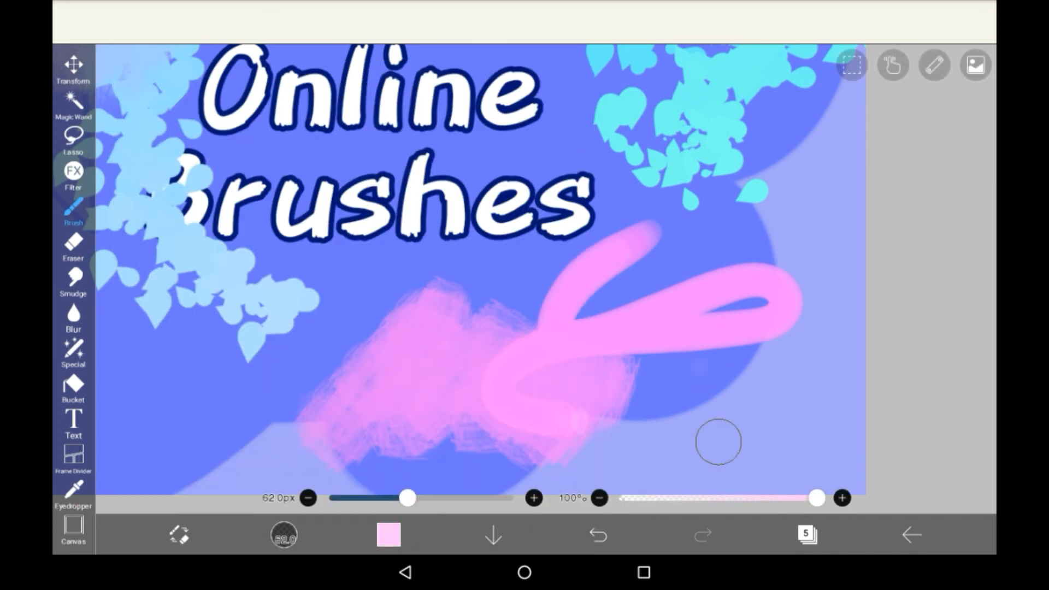